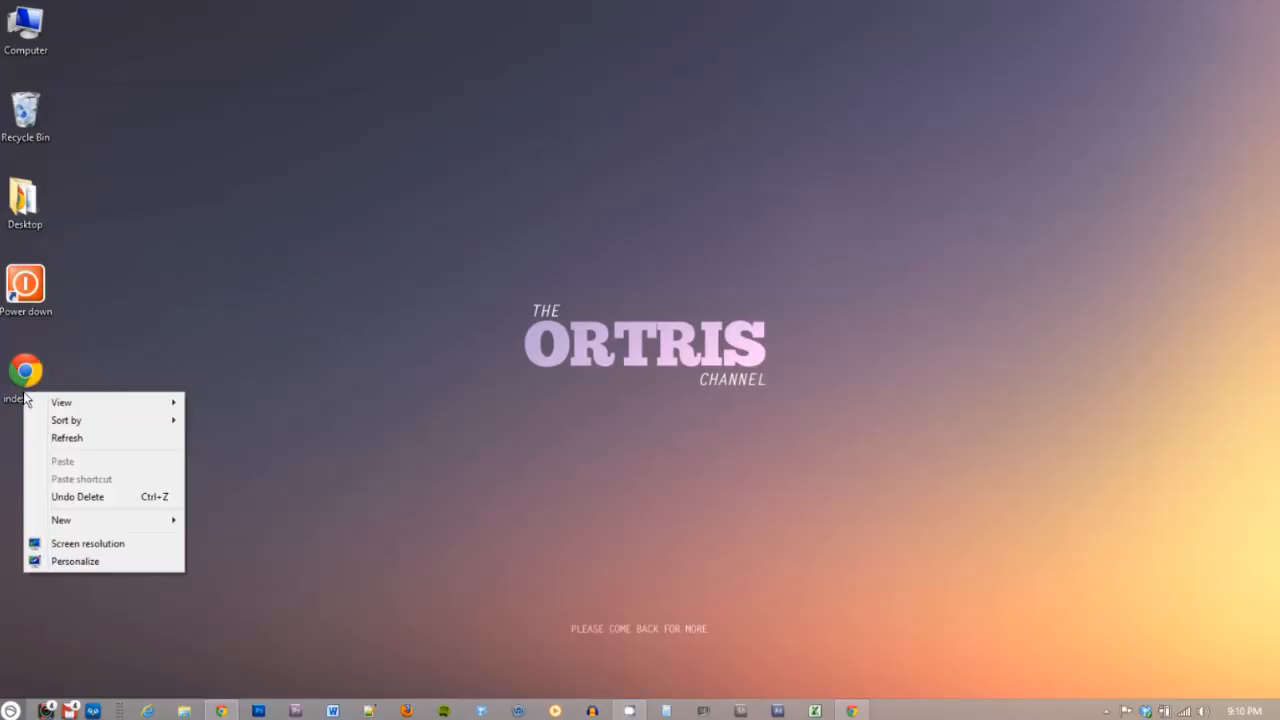
# - Open index.html, create a 'Website' folder in My Drive, and open its sharing settings
pyautogui.rightClick(25, 375)
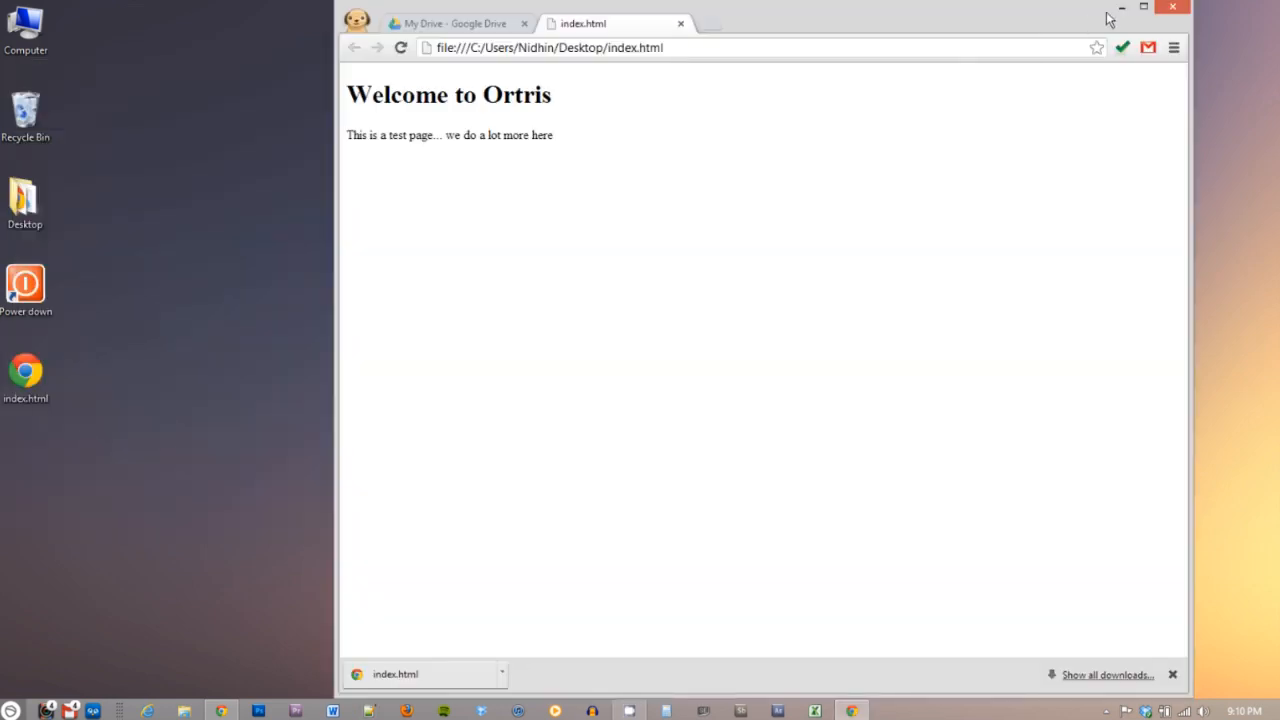
pyautogui.click(455, 23)
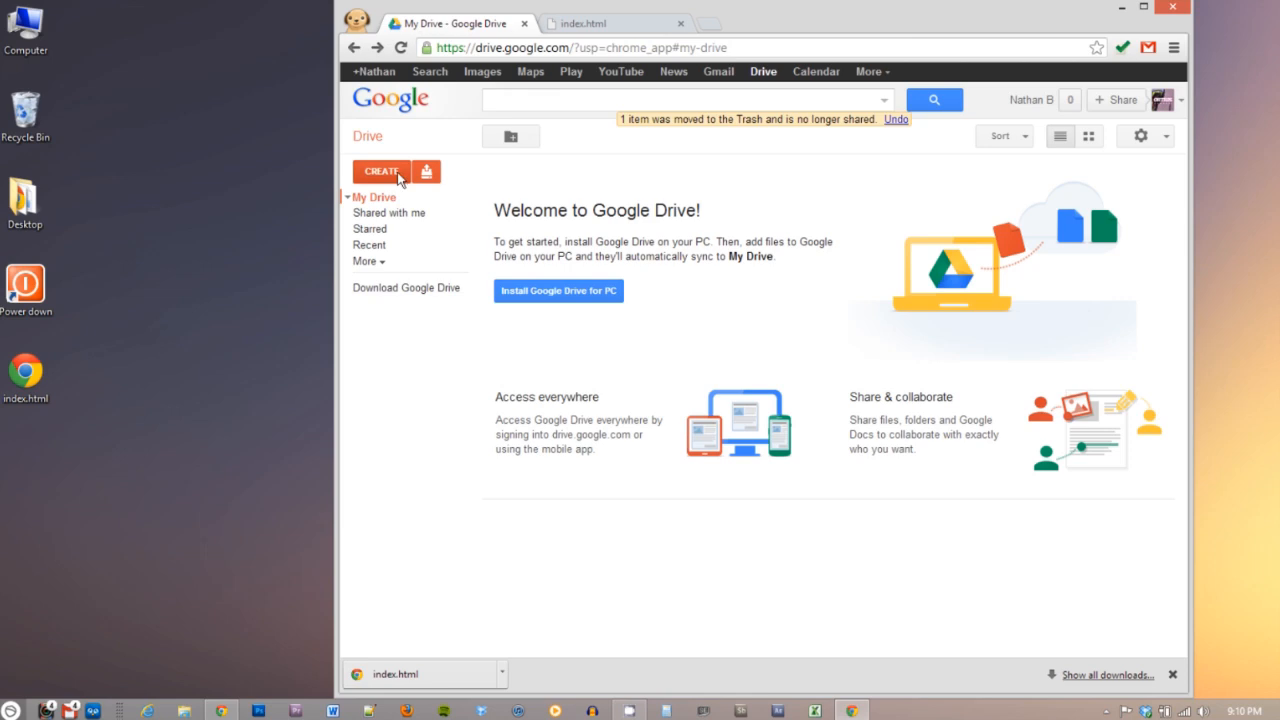
pyautogui.click(510, 136)
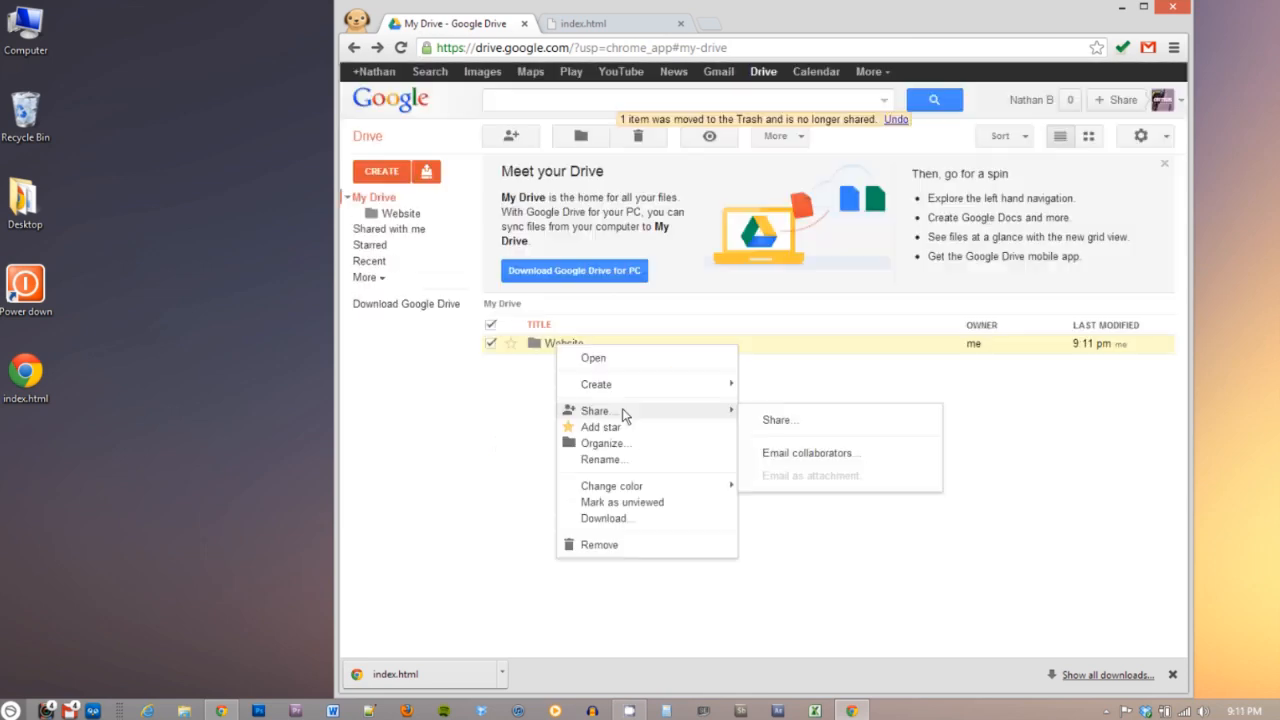
pyautogui.click(780, 419)
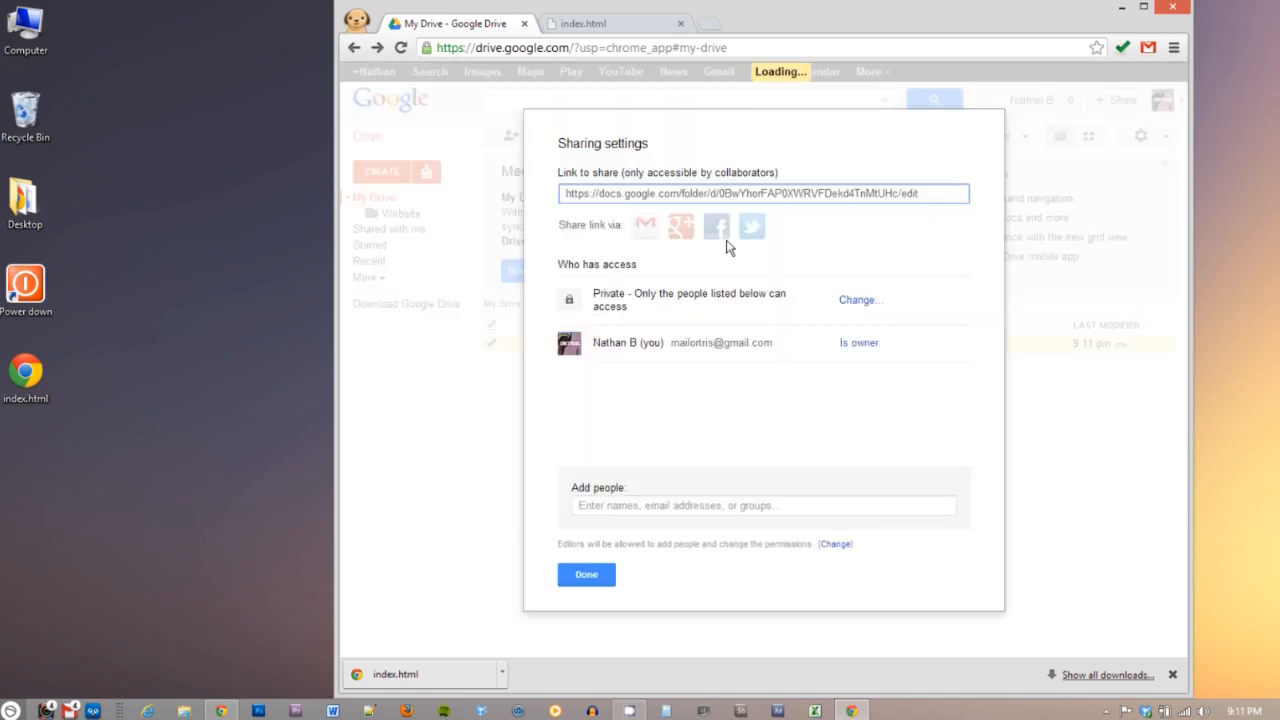
# - Change the Website folder's access from Private to Public on the web
pyautogui.click(860, 299)
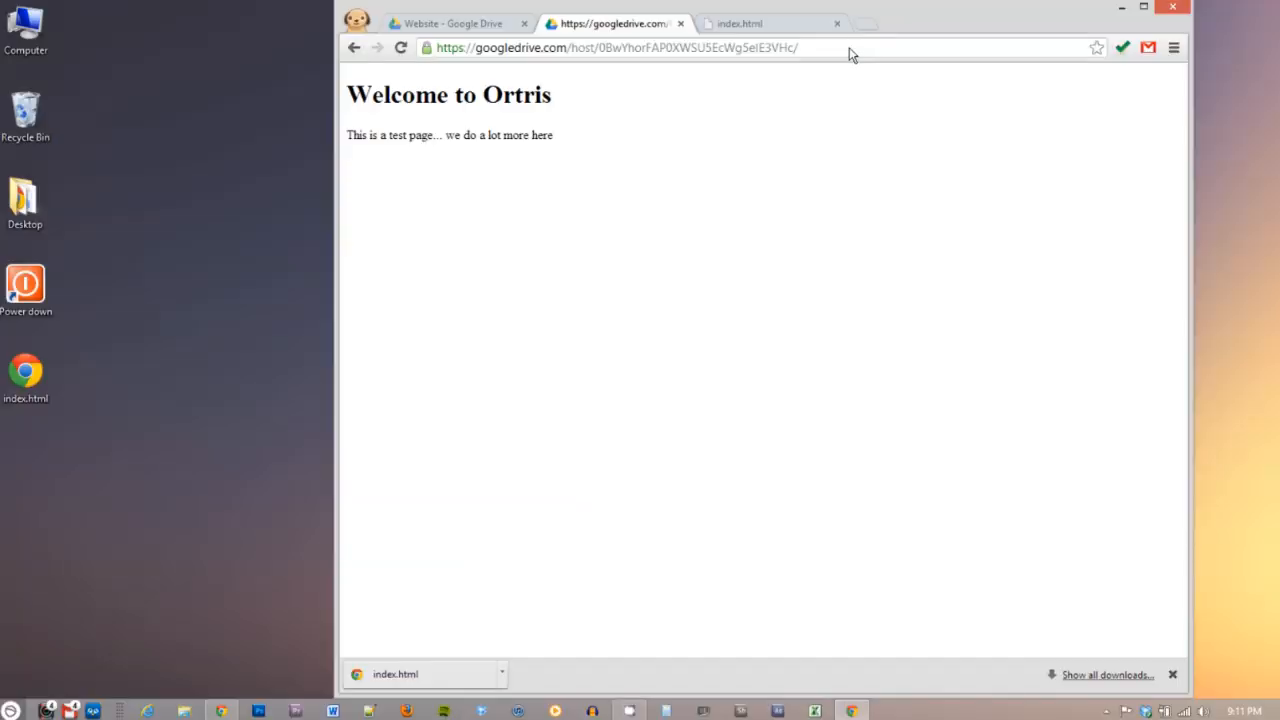
# - Shorten the googledrive.com host address with bitly and copy the bit.ly/TAVSBw link
pyautogui.click(615, 47)
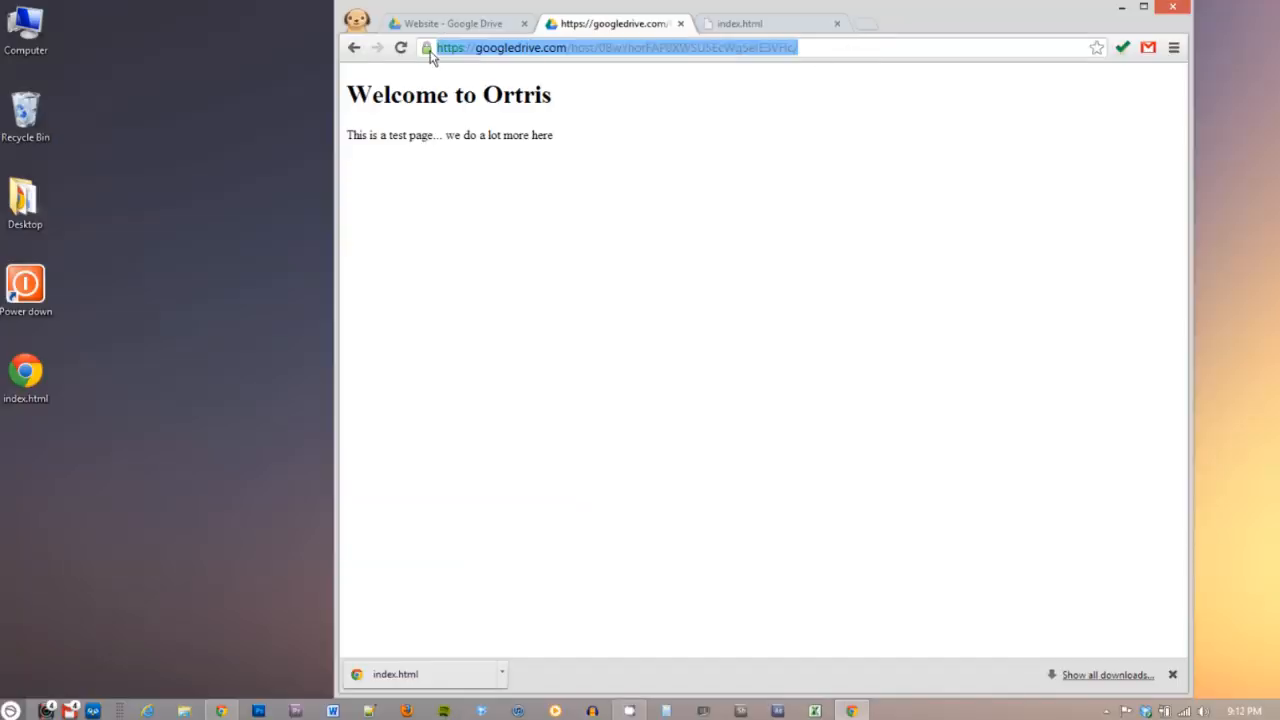
pyautogui.click(920, 23)
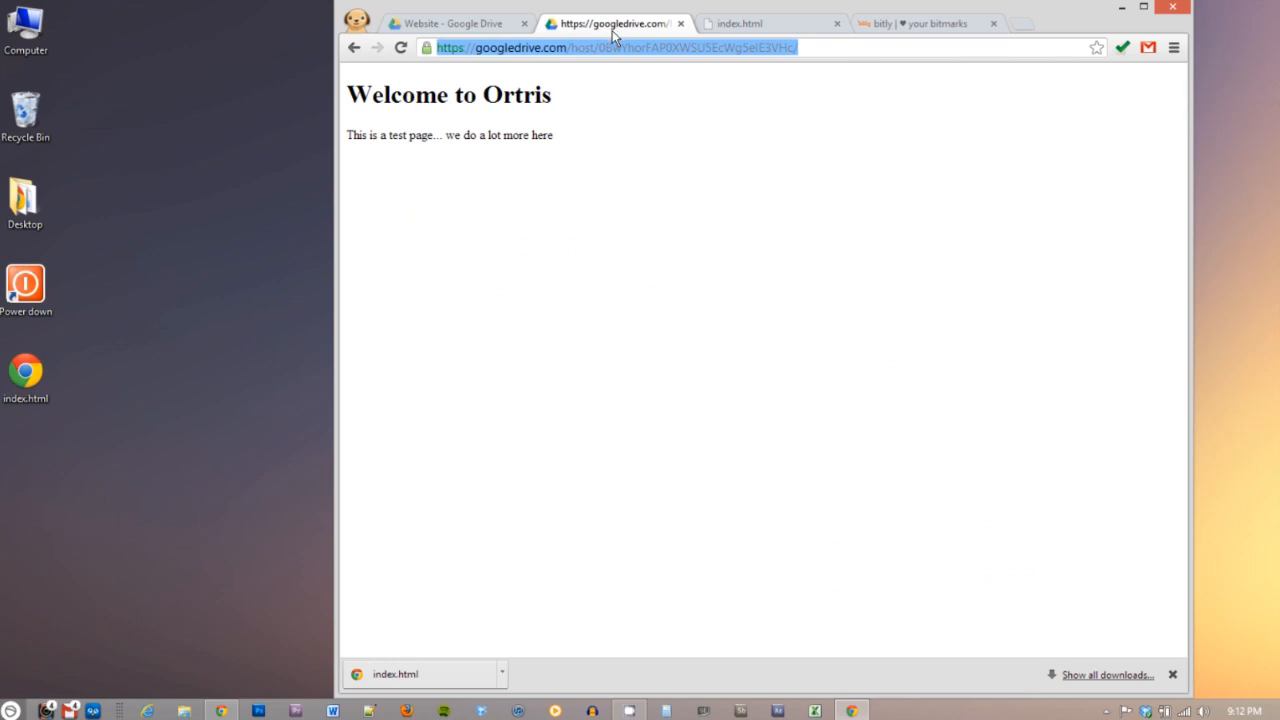
pyautogui.click(925, 23)
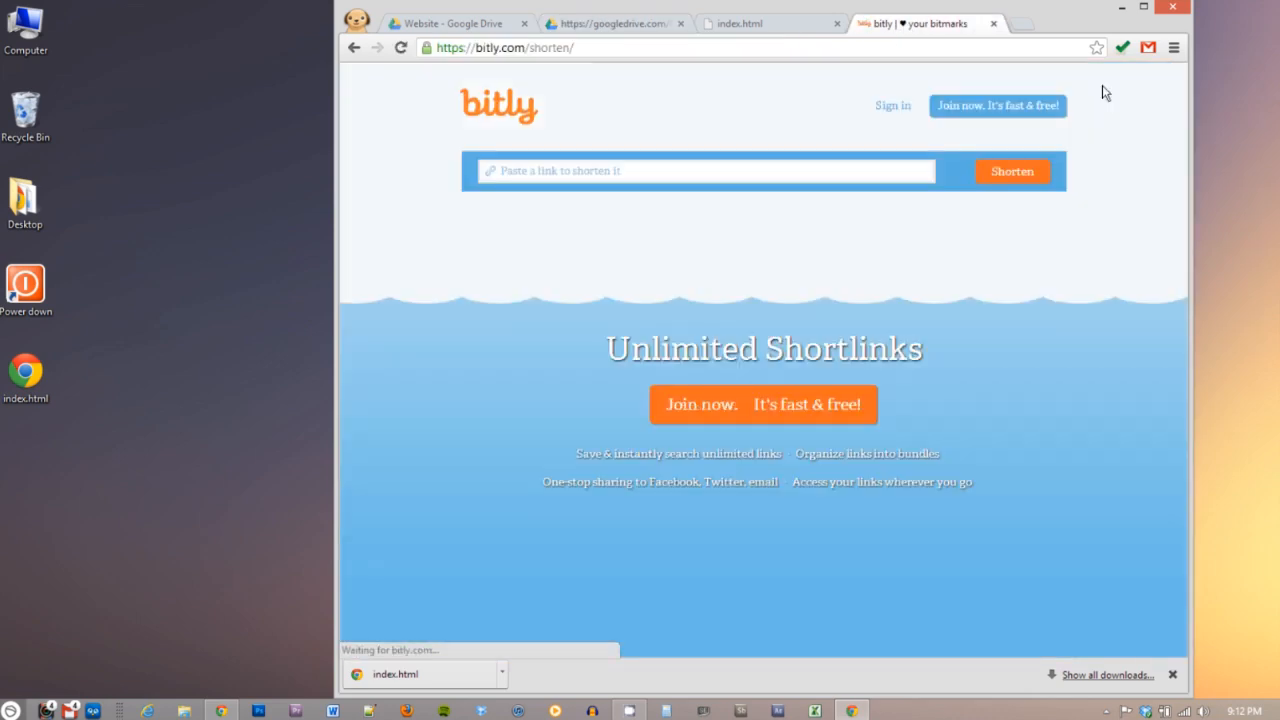
pyautogui.rightClick(540, 170)
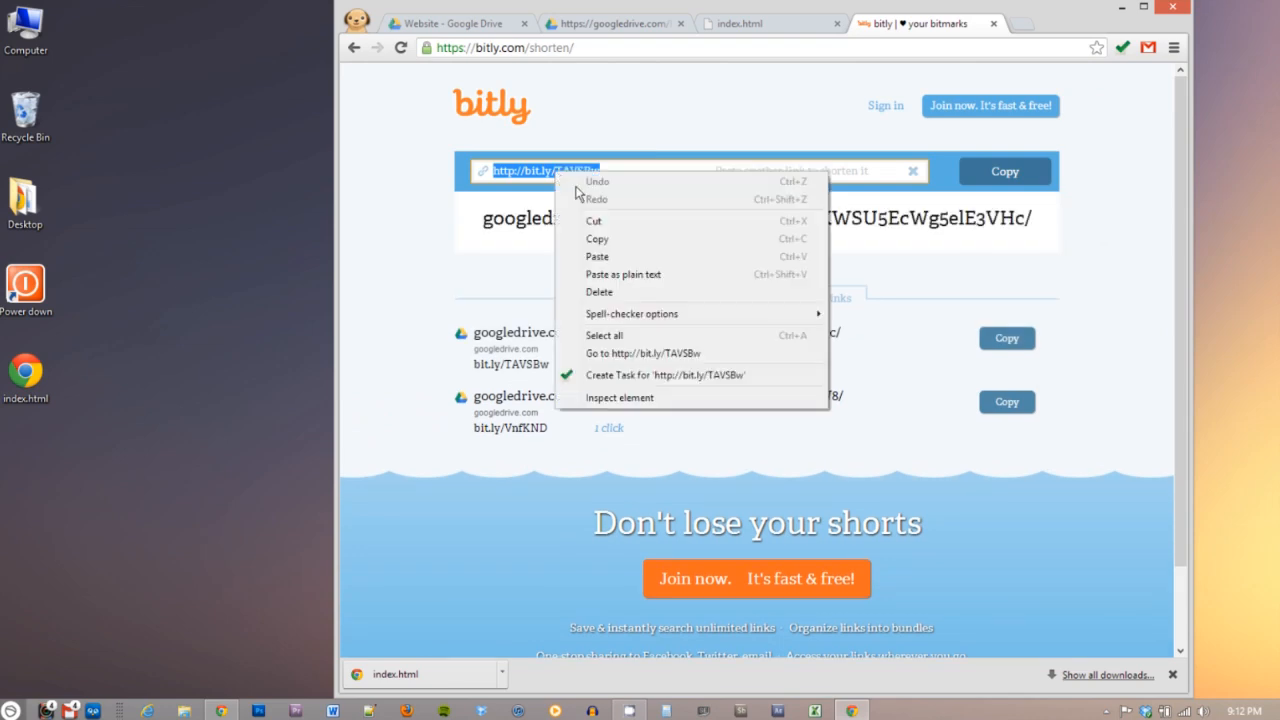